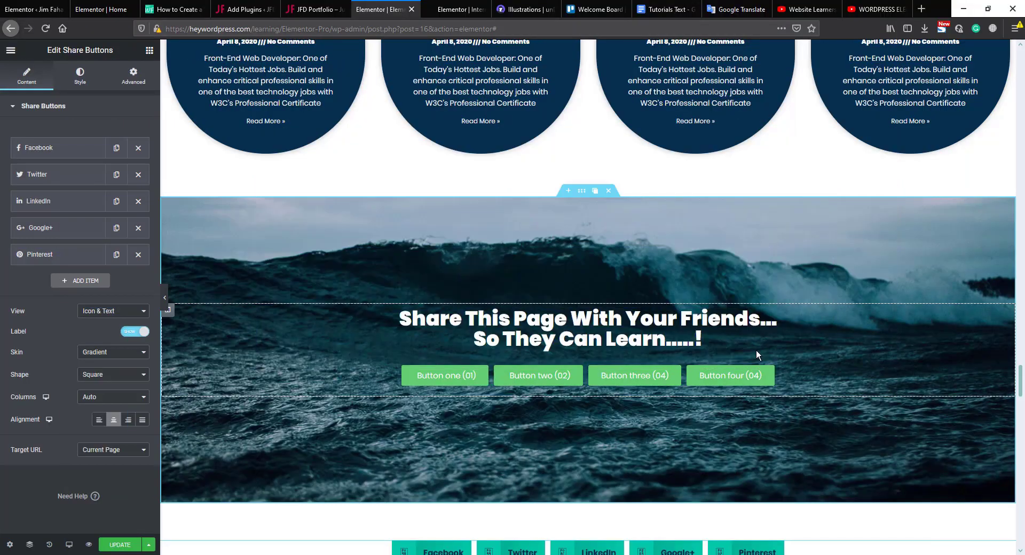
# Step: Remove the existing Share Buttons widget from the wave section, leaving only the heading
pyautogui.click(634, 376)
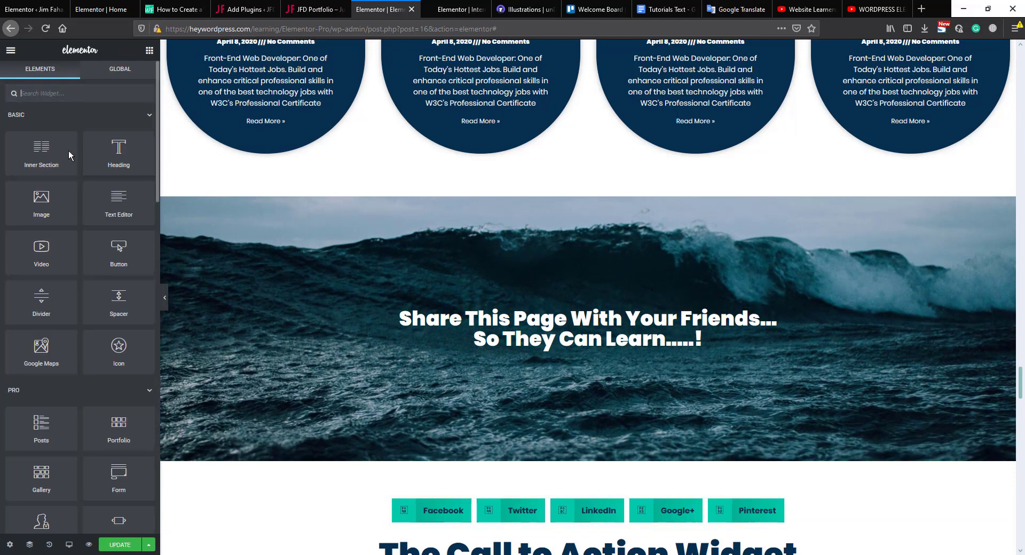
# Step: Add an Inner Section beneath the heading and delete its second column, leaving one column
pyautogui.moveTo(41, 151); pyautogui.dragTo(567, 360)
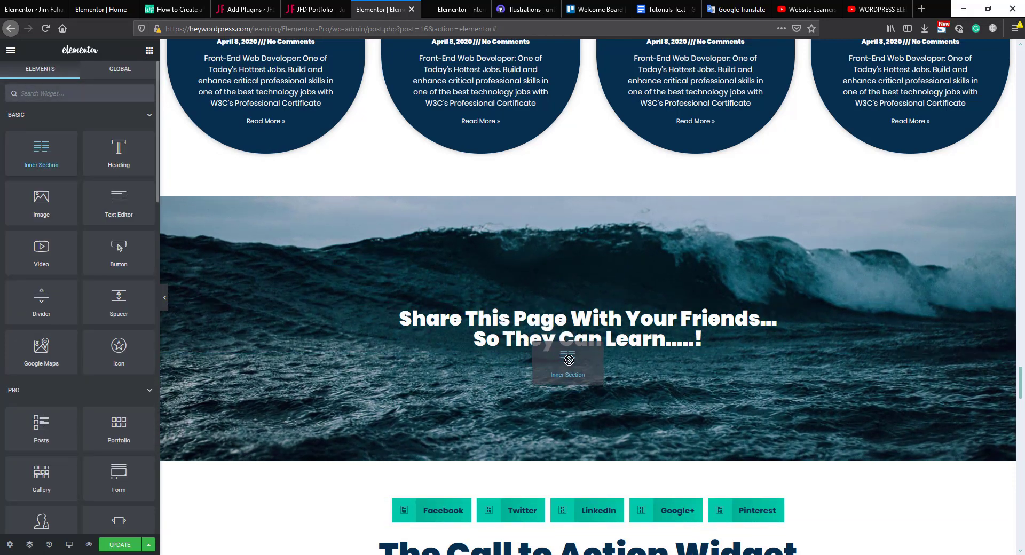
pyautogui.click(567, 364)
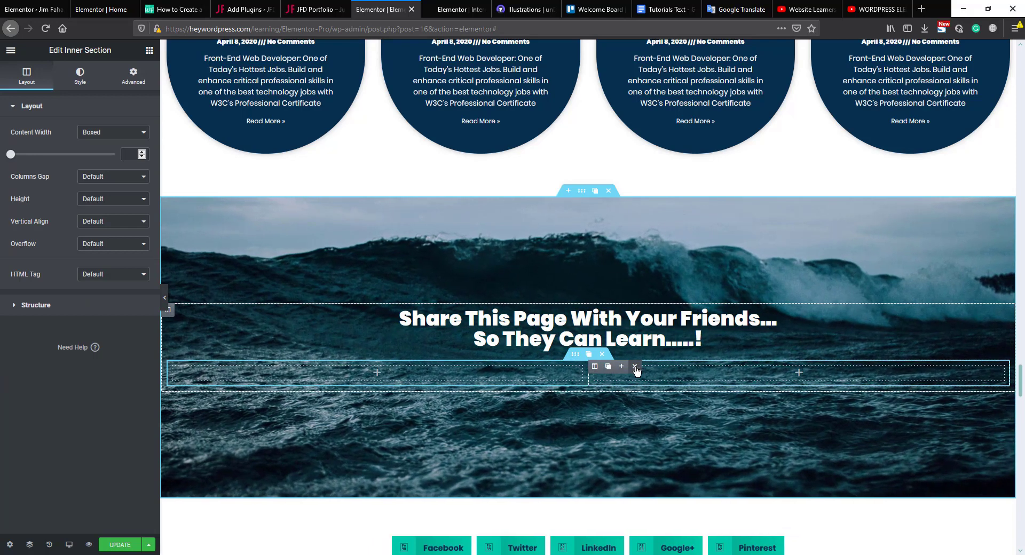
pyautogui.click(633, 366)
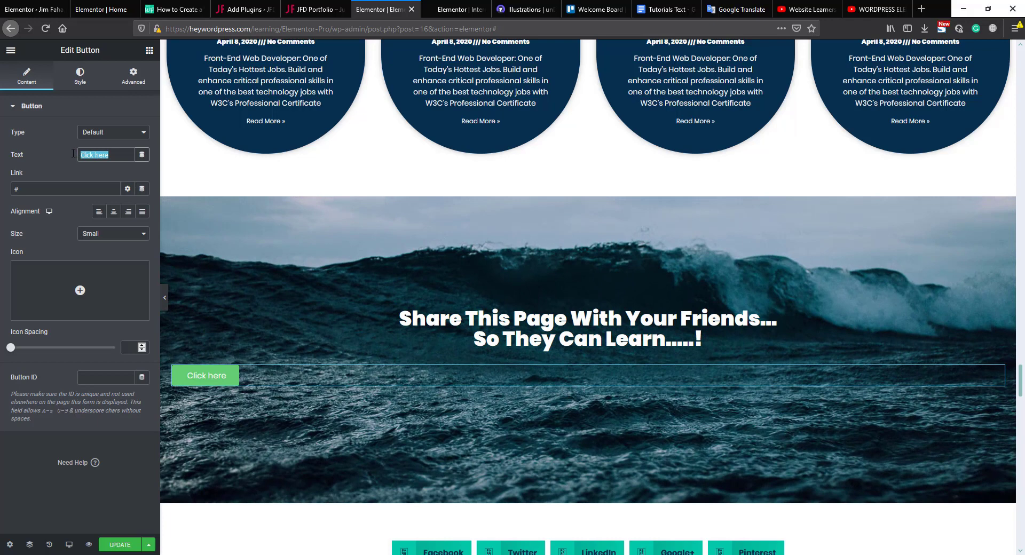
# Step: Change the new button's text to 'This is button one'
pyautogui.write('This is button one')
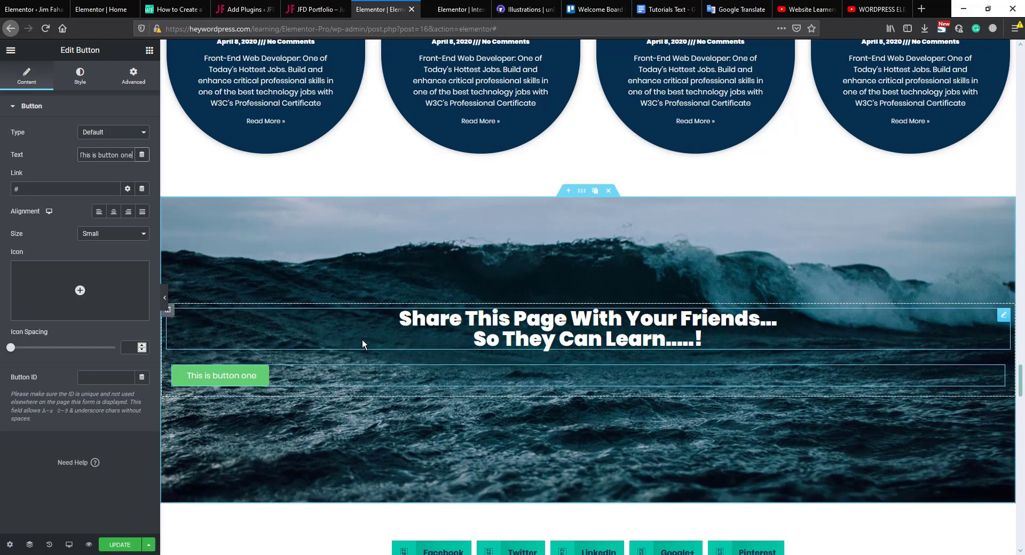
# Step: Duplicate the green 'This is button one' button to create a second copy below it
pyautogui.click(220, 376)
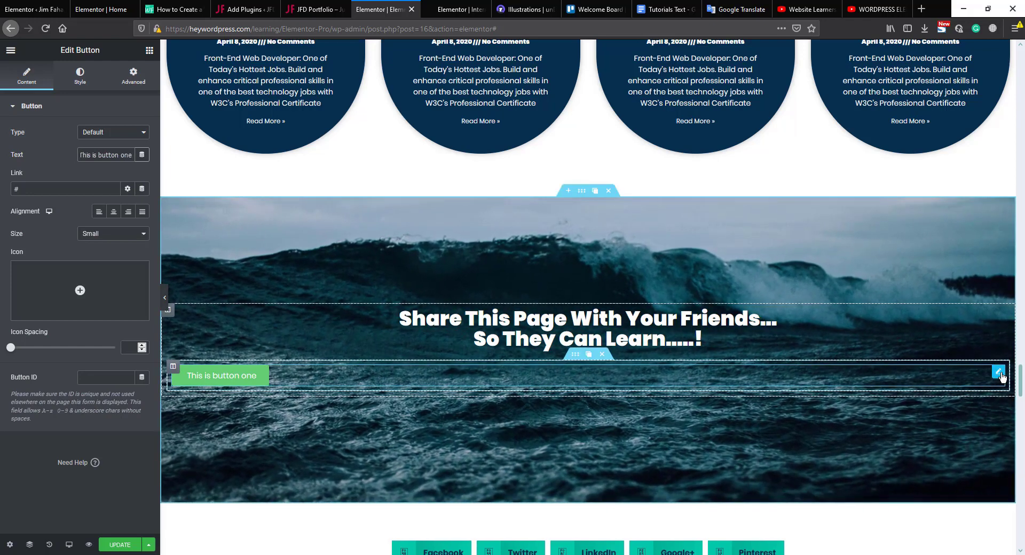
pyautogui.click(989, 374)
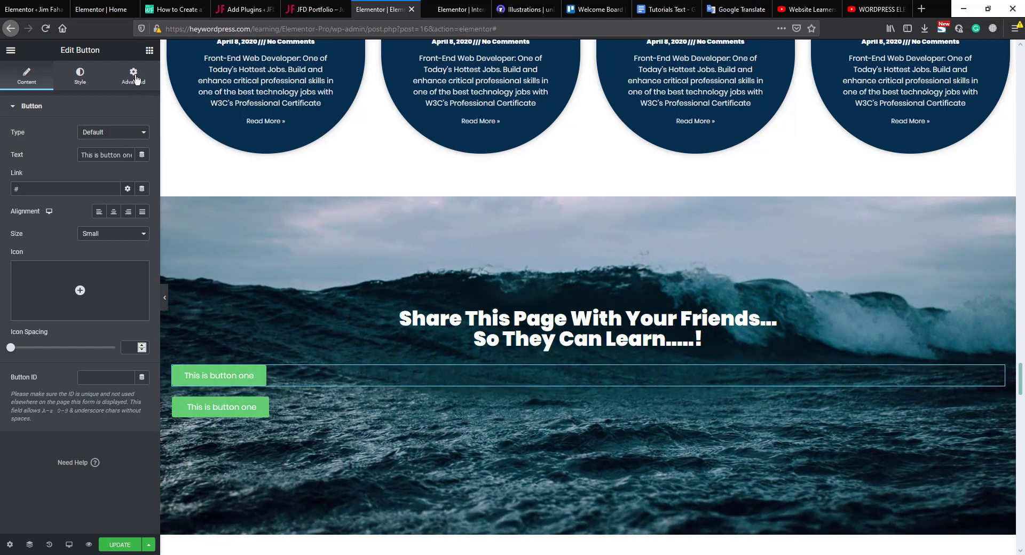
# Step: Set each button's Advanced > Positioning Width to Inline (auto) so both share one row
pyautogui.click(133, 74)
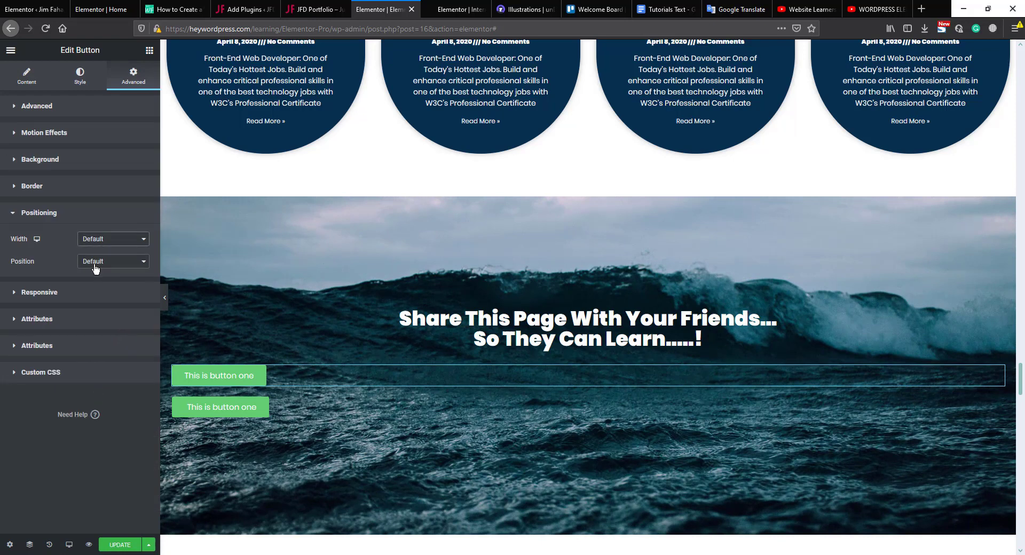
pyautogui.moveTo(98, 241)
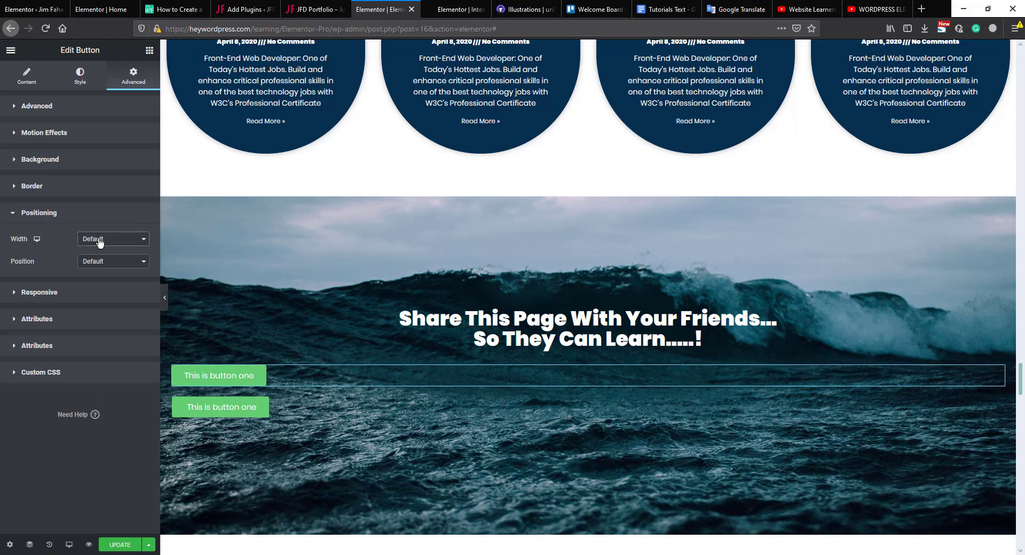
pyautogui.click(111, 239)
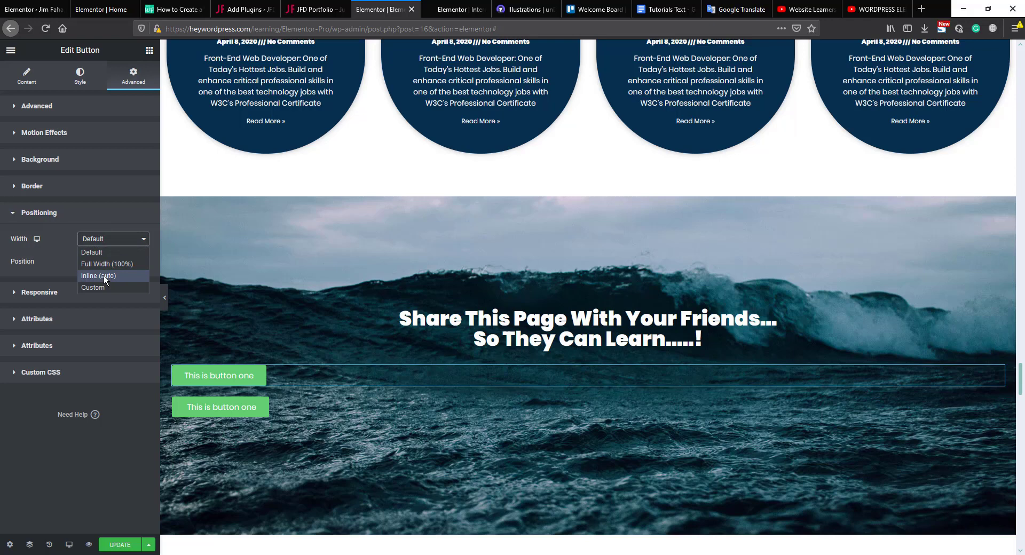
pyautogui.click(98, 276)
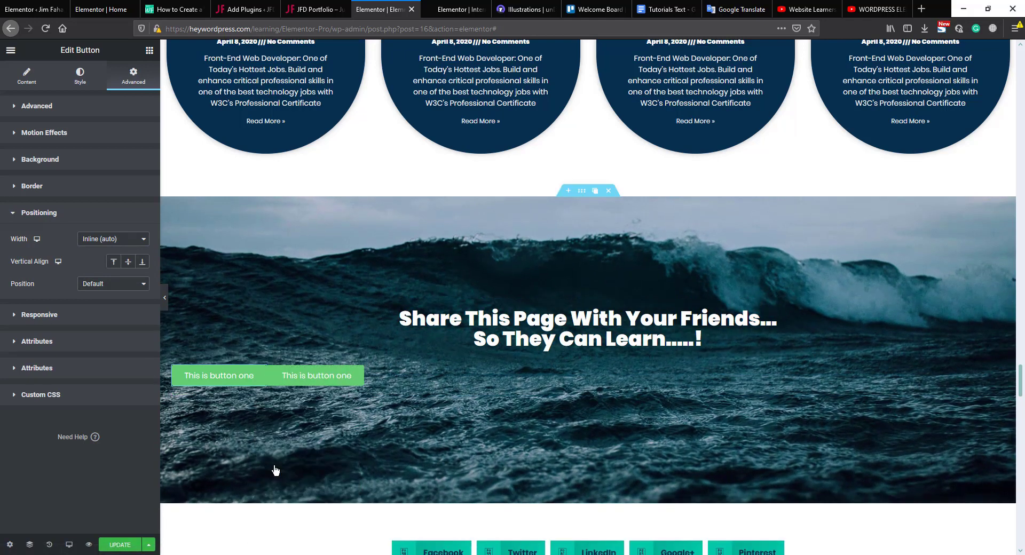
pyautogui.click(219, 376)
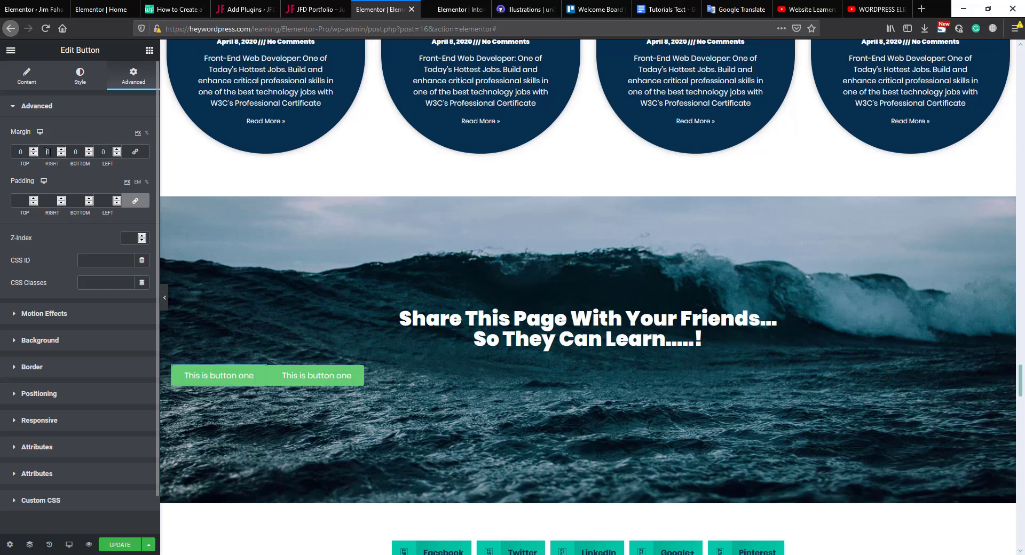
# Step: Give the button right and left margins of 5 to add a small gap between buttons
pyautogui.write('5')
pyautogui.click(108, 152)
pyautogui.write('5')
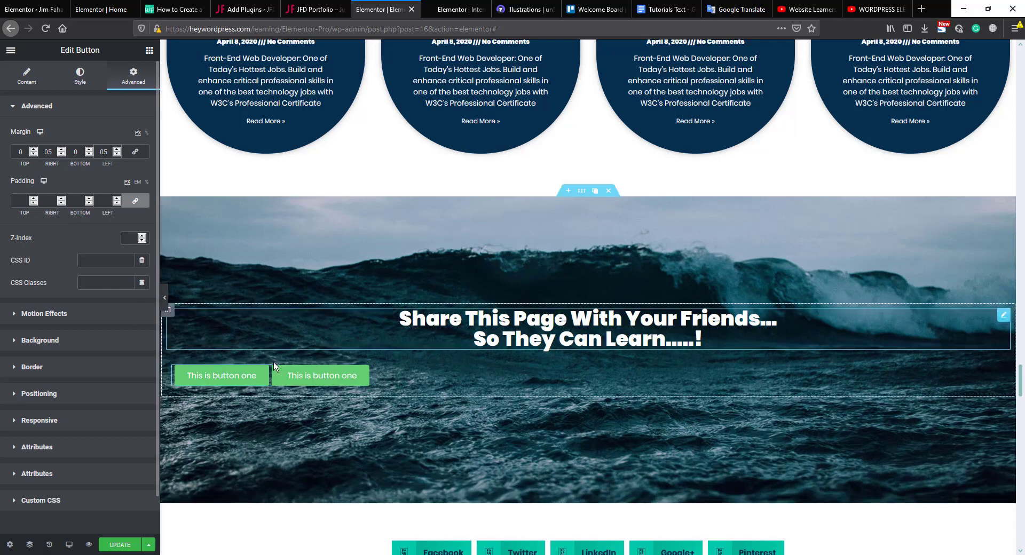
pyautogui.rightClick(221, 375)
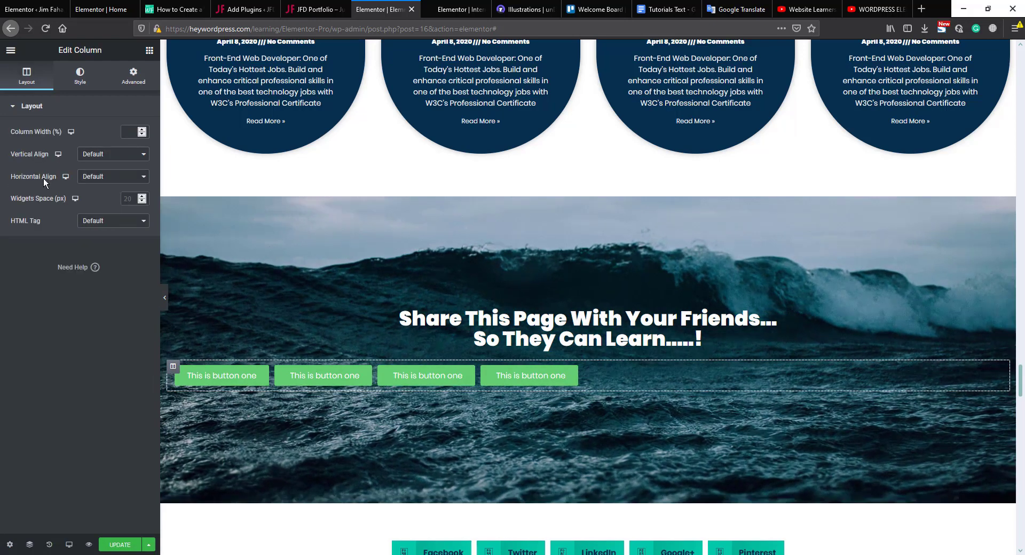
# Step: Set the column's Horizontal Align to Center so the four buttons sit in a centered row
pyautogui.click(112, 176)
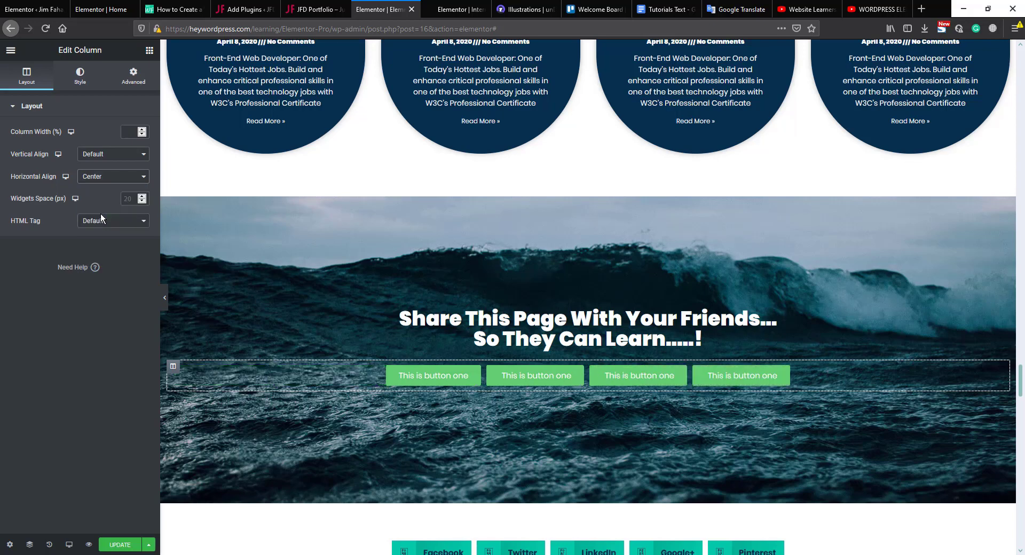